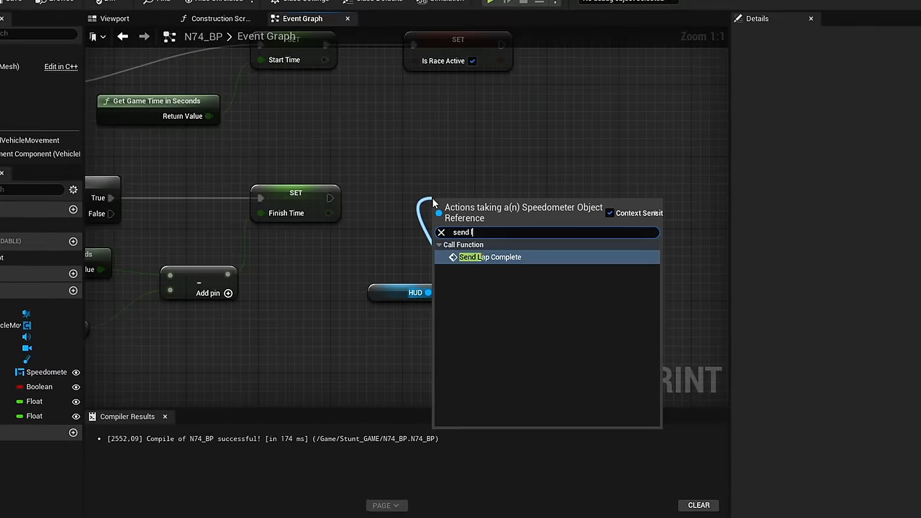
Add a Send Lap Complete call from the HUD speedometer reference in N74_BP
click(490, 257)
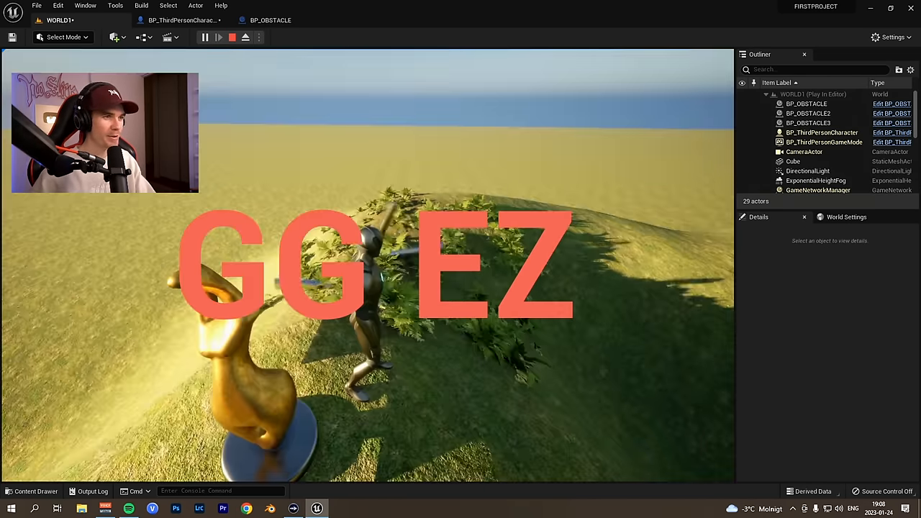
Stop Play In Editor on the trophy level and start a fresh test play
click(232, 36)
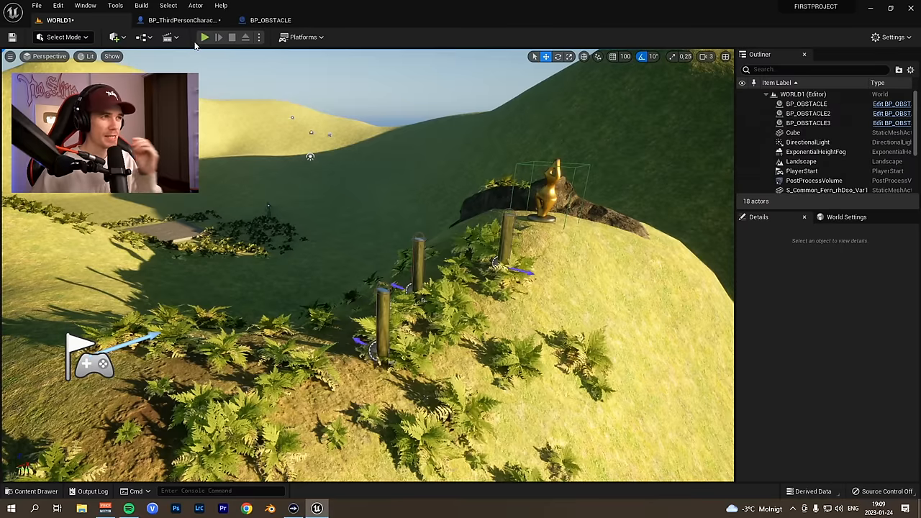
click(180, 19)
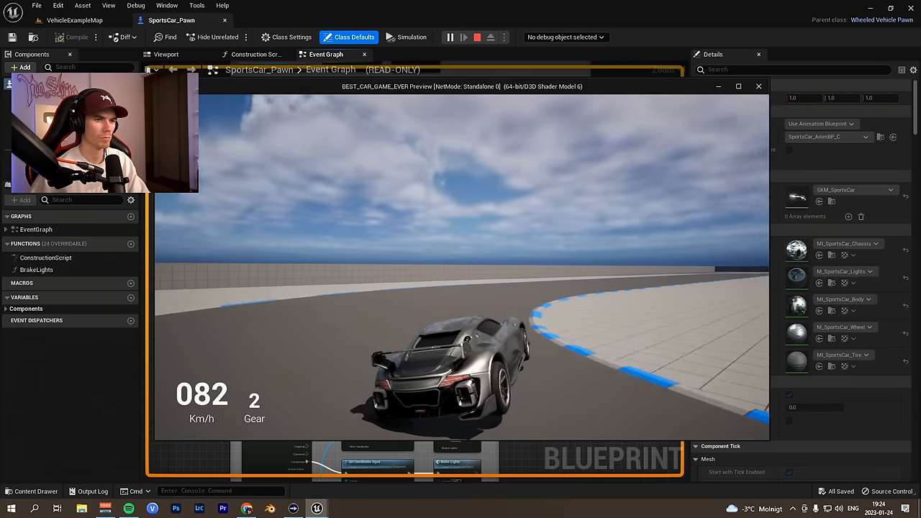
Fix the erroring Is MPH node with the new bIsMPH boolean, then play VehicleExampleMap
click(757, 86)
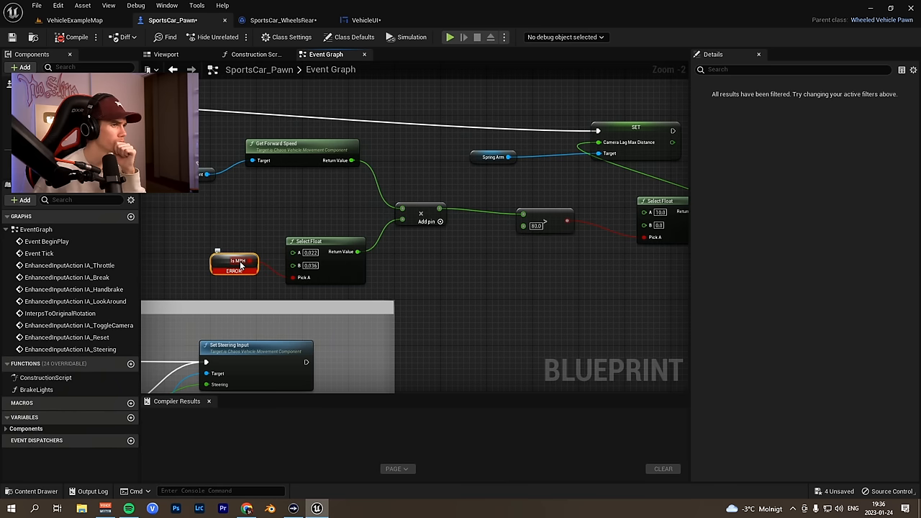
click(449, 37)
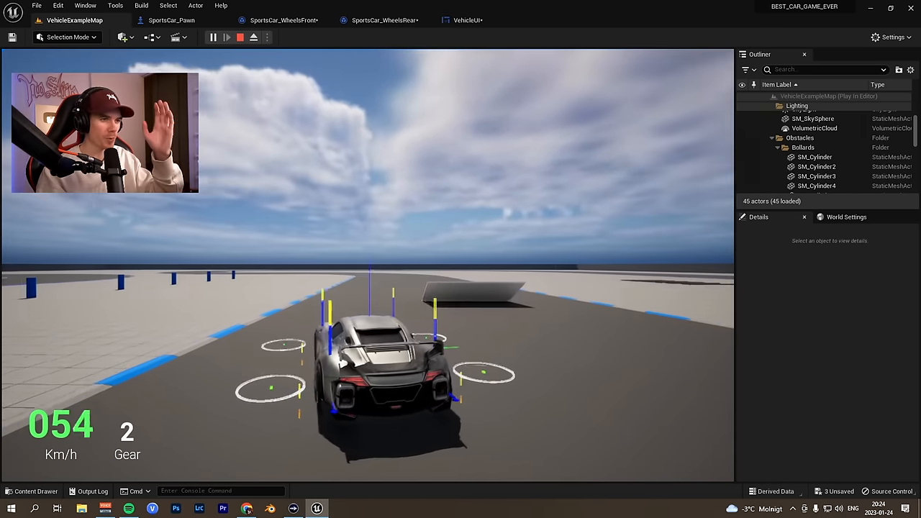
click(172, 19)
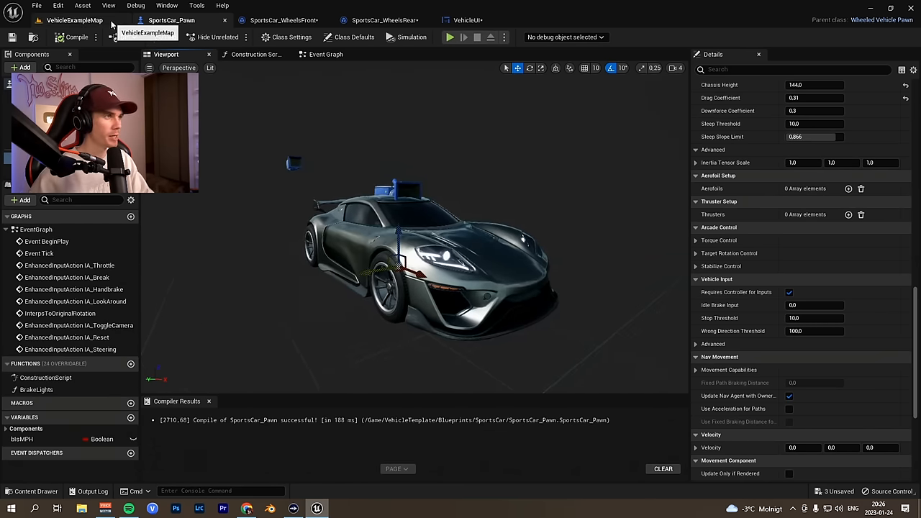
click(449, 37)
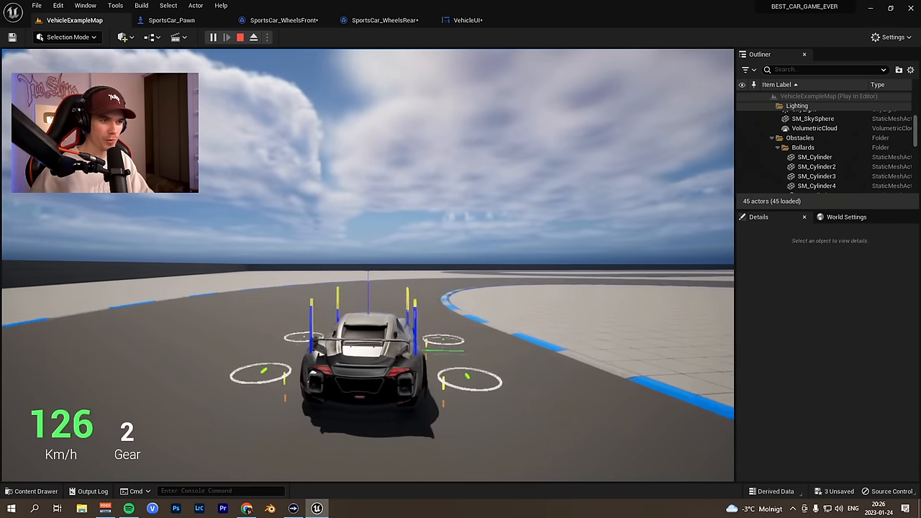
click(171, 20)
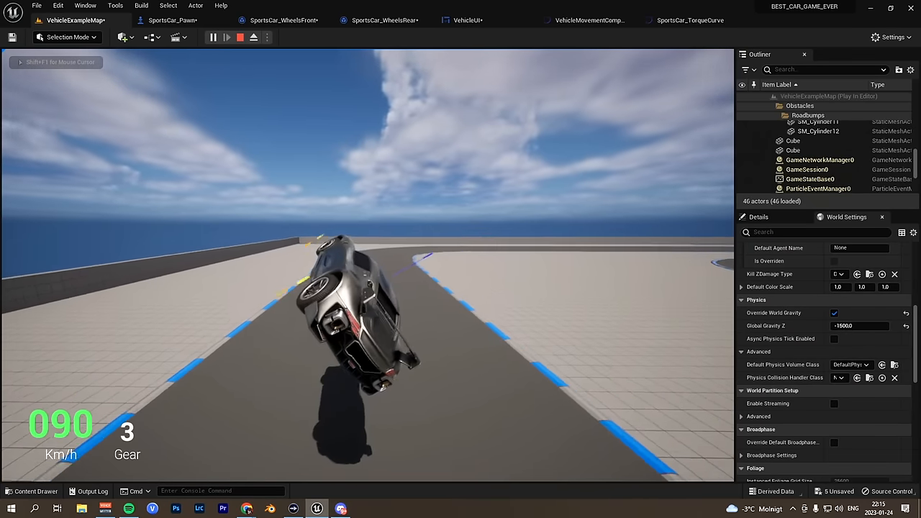
Play the vehicle map with Global Gravity Z overridden to -1500
click(173, 19)
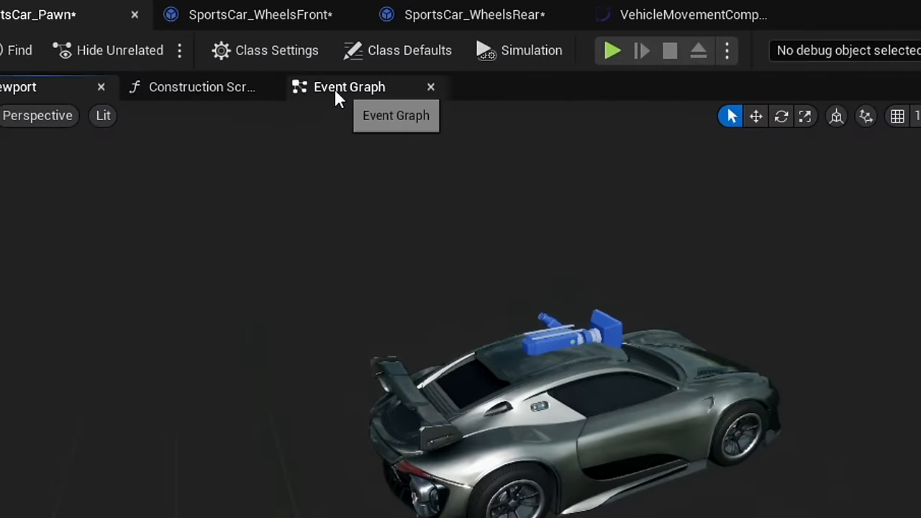
Switch to the Event Graph tab of the SportsCar_Pawn blueprint
click(349, 86)
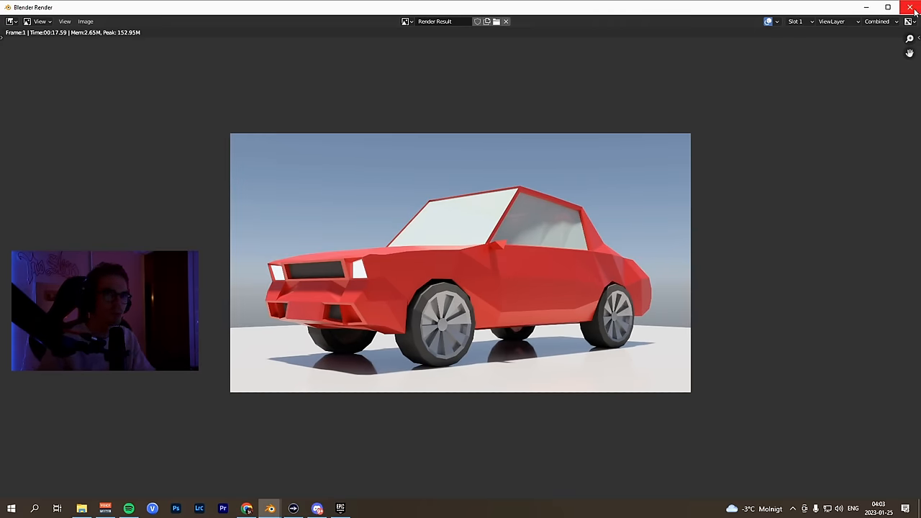
Close the Blender Render window showing the red low-poly car
click(915, 7)
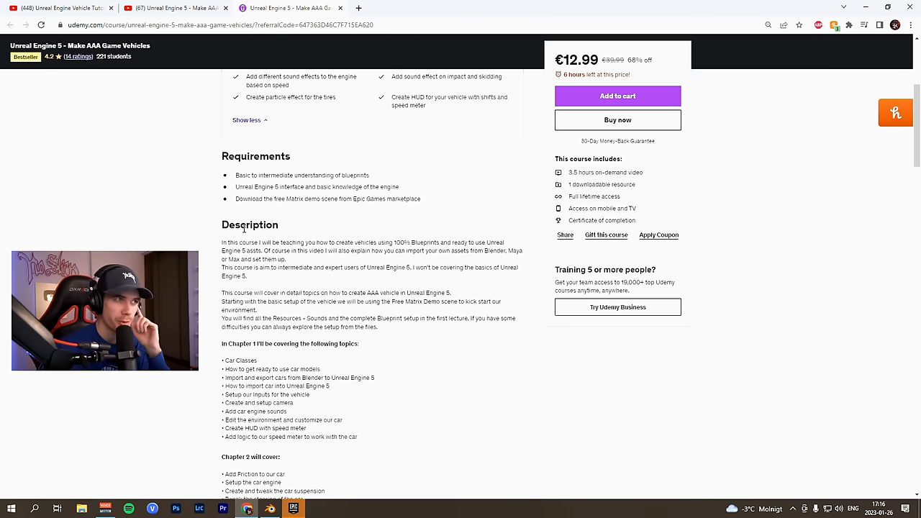
Scroll the Udemy course page down to the Requirements and Description sections
scroll(down, 3)
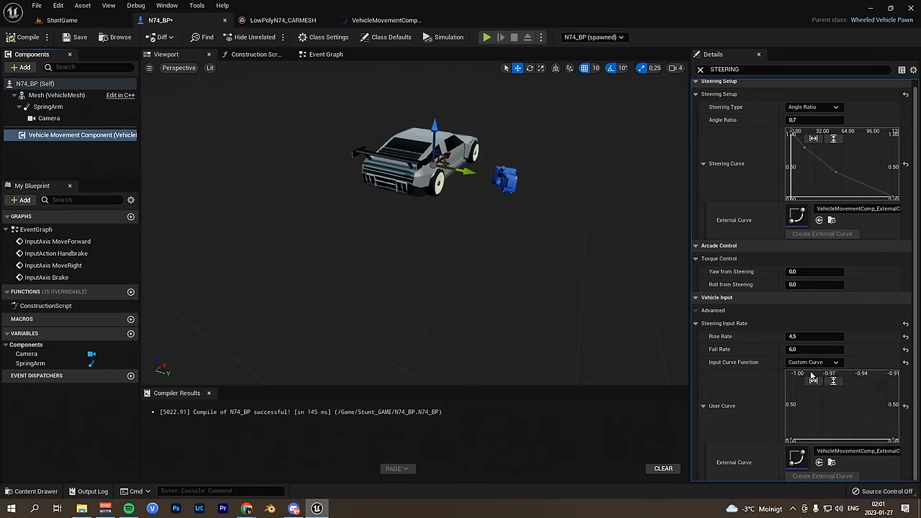
Enable Simulate Physics on the N74_BP VehicleMesh component
click(486, 36)
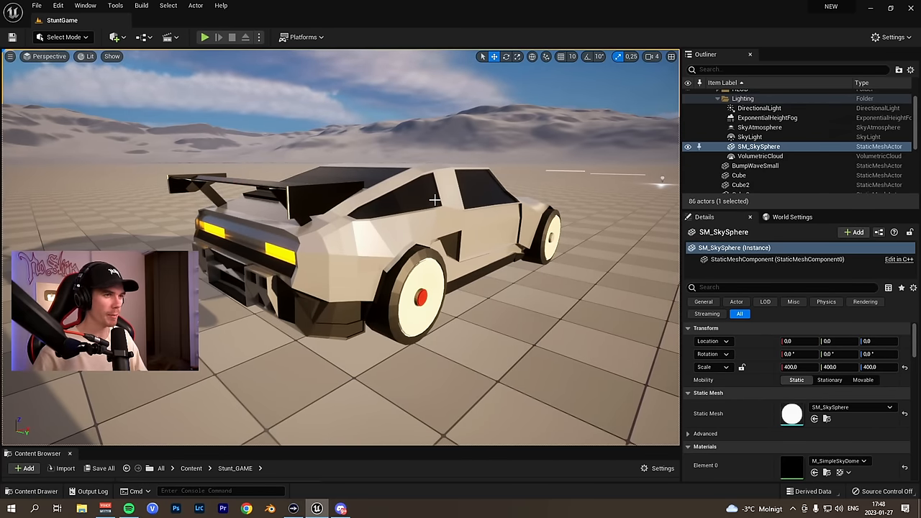
click(204, 37)
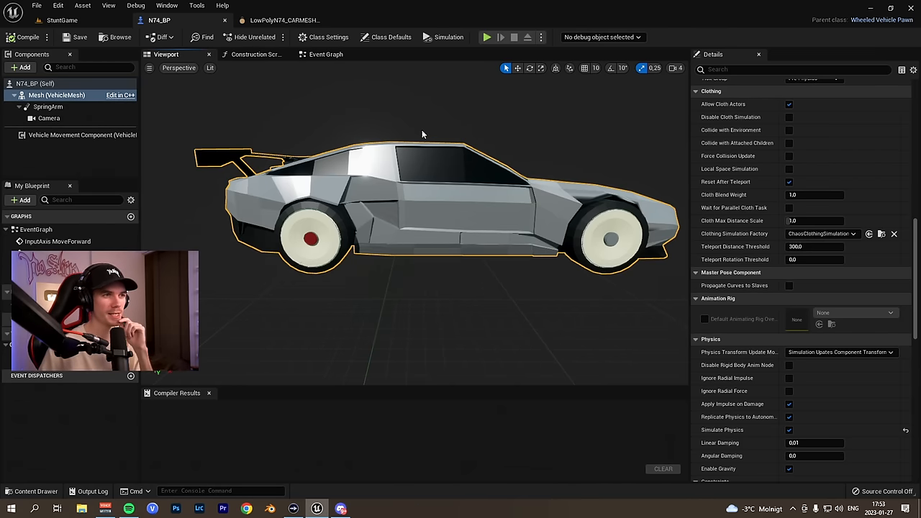
mouse_move(429, 141)
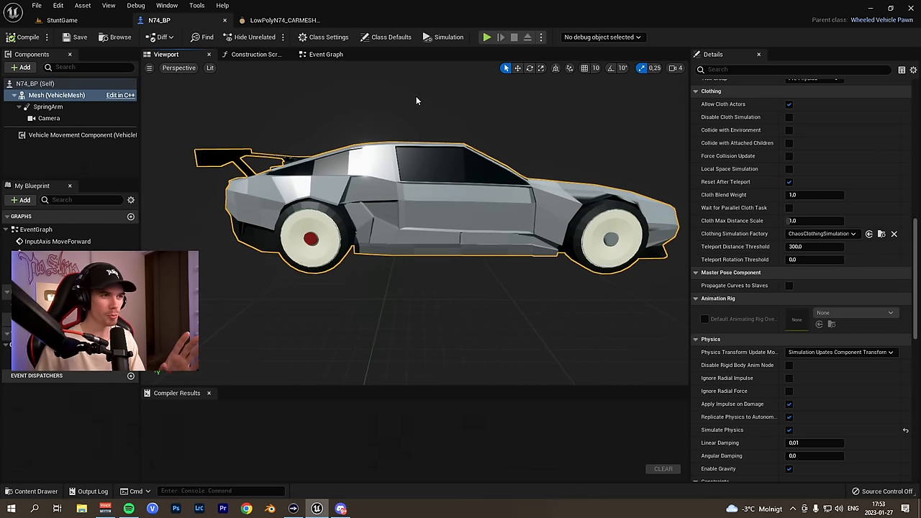
mouse_move(412, 246)
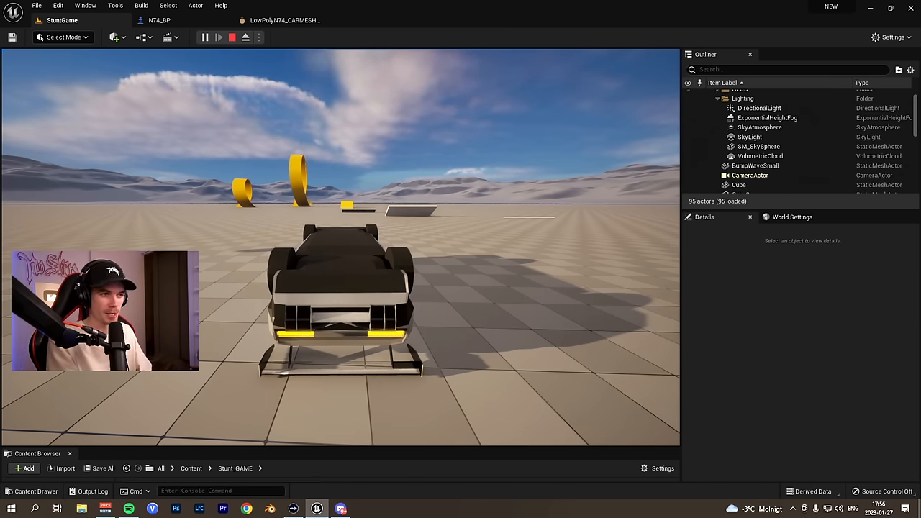
Play the StuntGame level and drive the N74 car toward the yellow loops
click(204, 37)
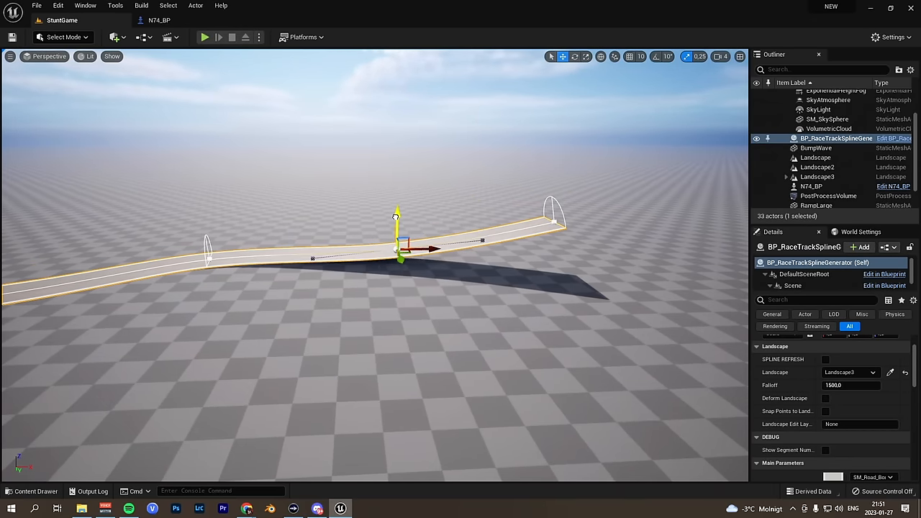
Move BP_RaceTrackSplineGenerator's spline points into a gently rising, curving road
click(204, 36)
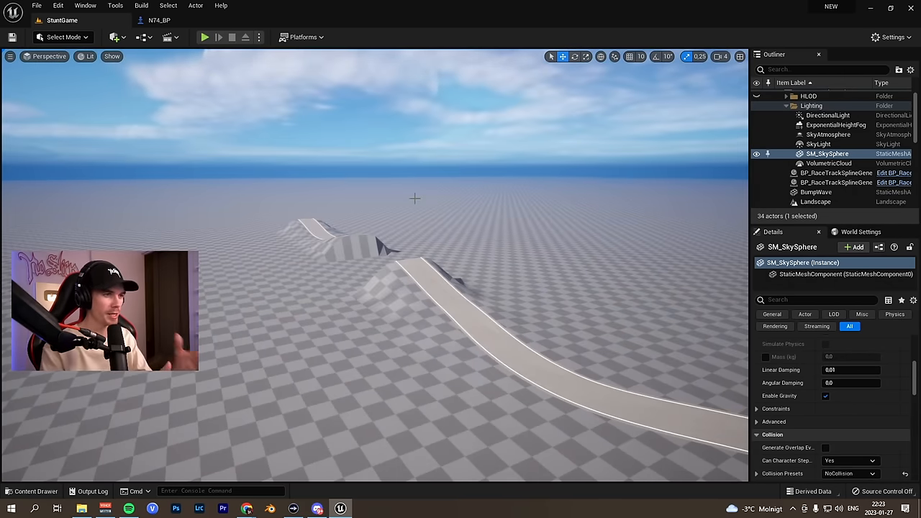
Place another BP_RaceTrackSplineGenerator and shape its road over the ramps and bumps
click(204, 37)
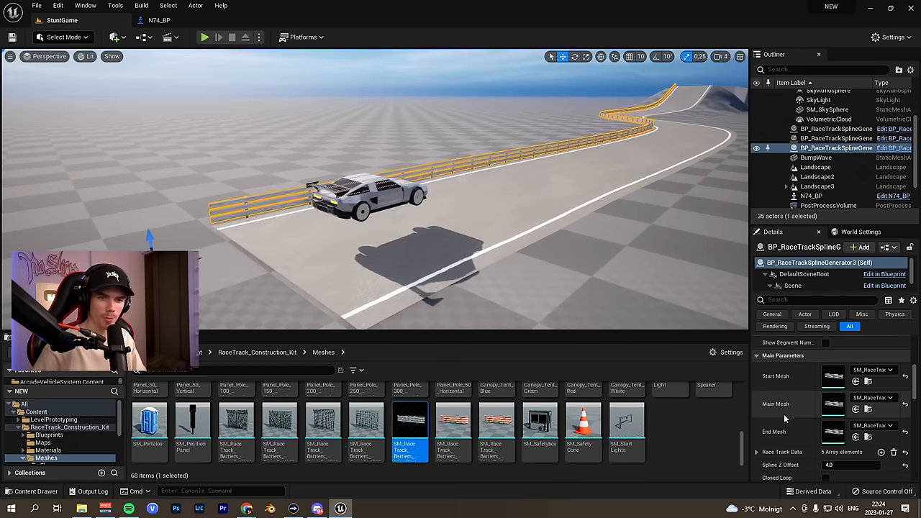
Enable collision on the yellow guard-rail track section
scroll(down, 3)
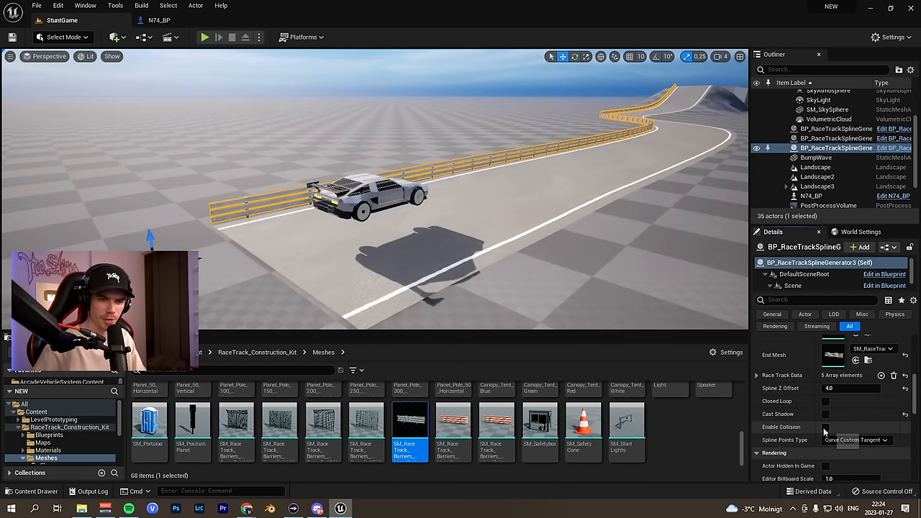
click(204, 36)
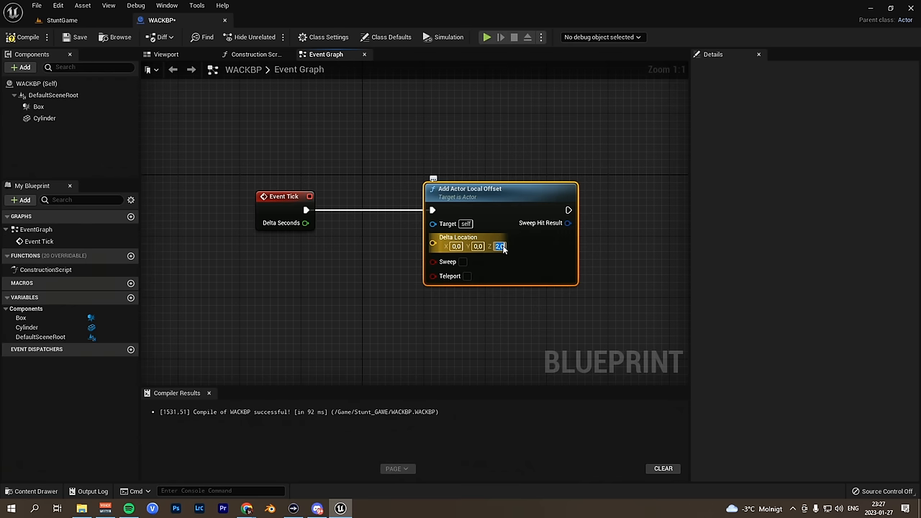
Give WACKBP a Z offset of 2.0 per frame, compile, and play the level
click(486, 36)
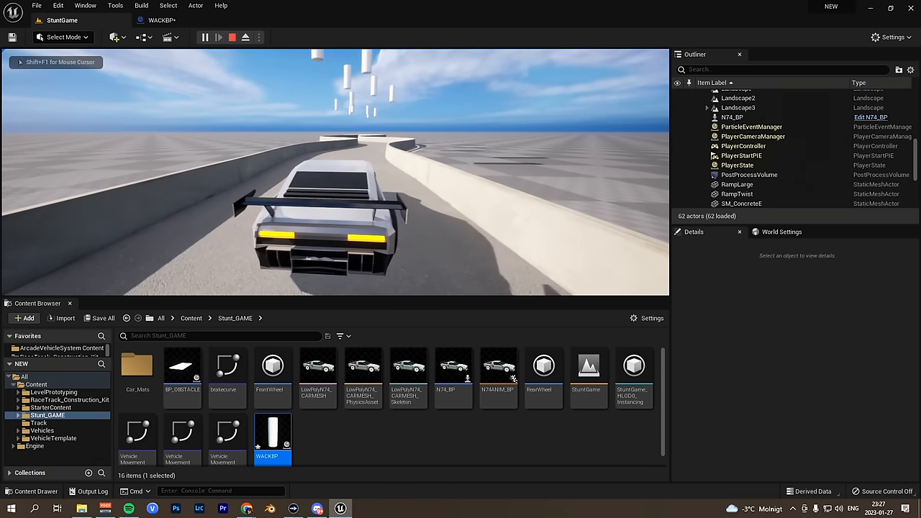
click(218, 37)
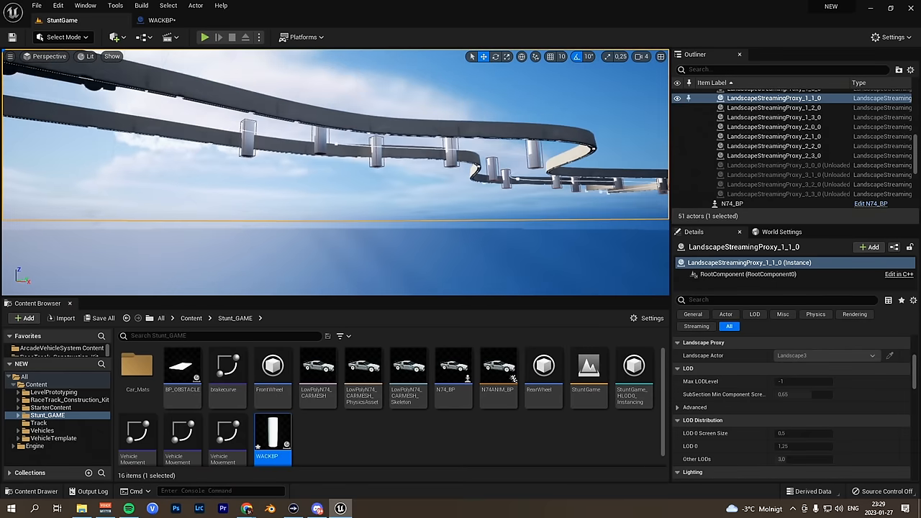
click(204, 37)
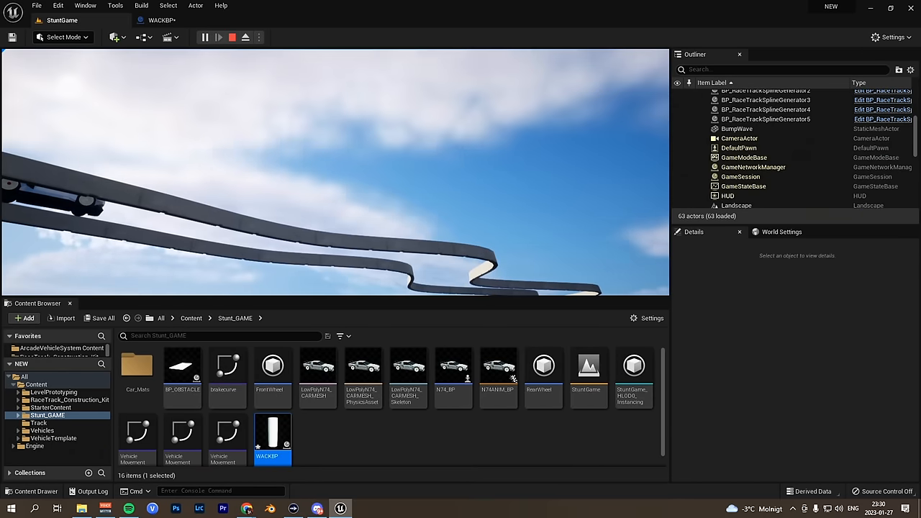
click(219, 37)
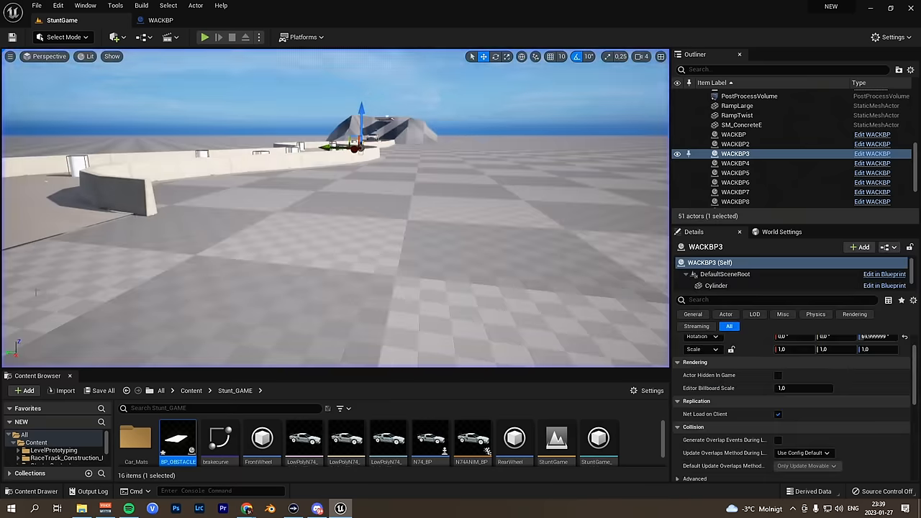
Playtest the walled track with the WACKBP obstacles placed along it
click(205, 36)
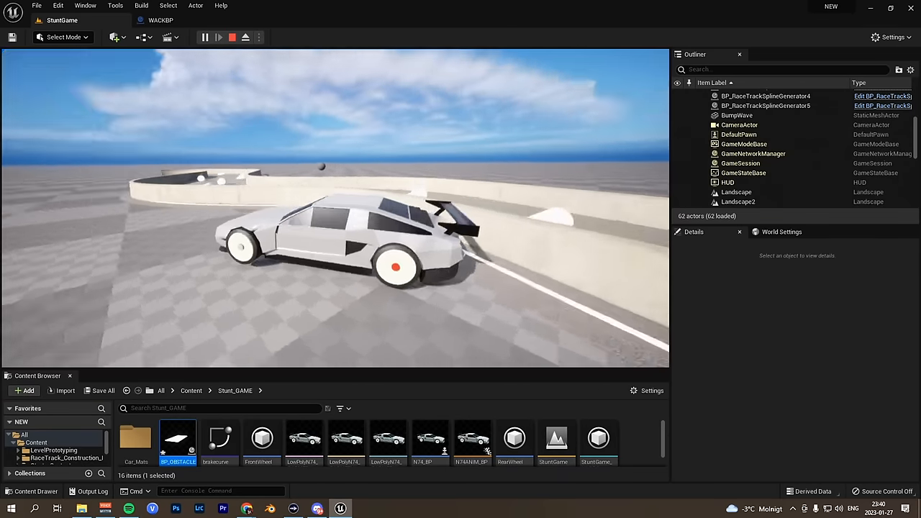
click(205, 37)
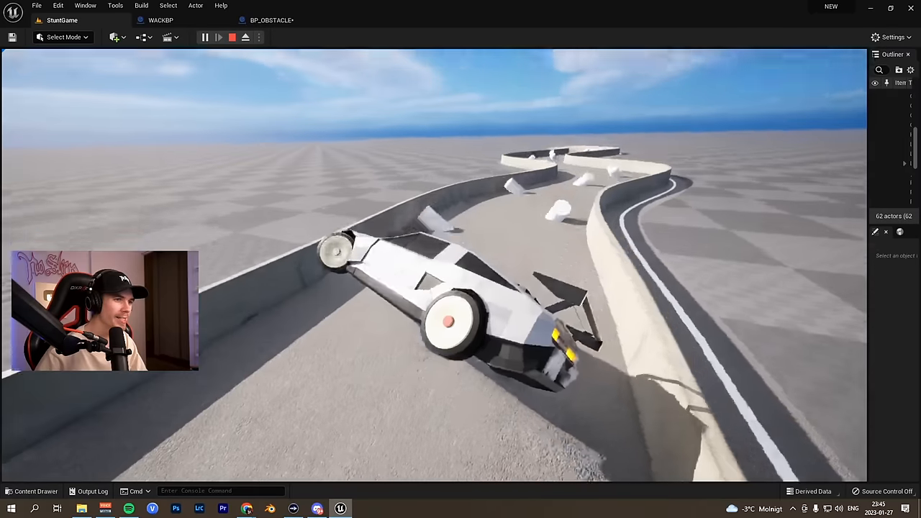
Stop the playtest after driving into the BP_OBSTACLE pieces
click(231, 37)
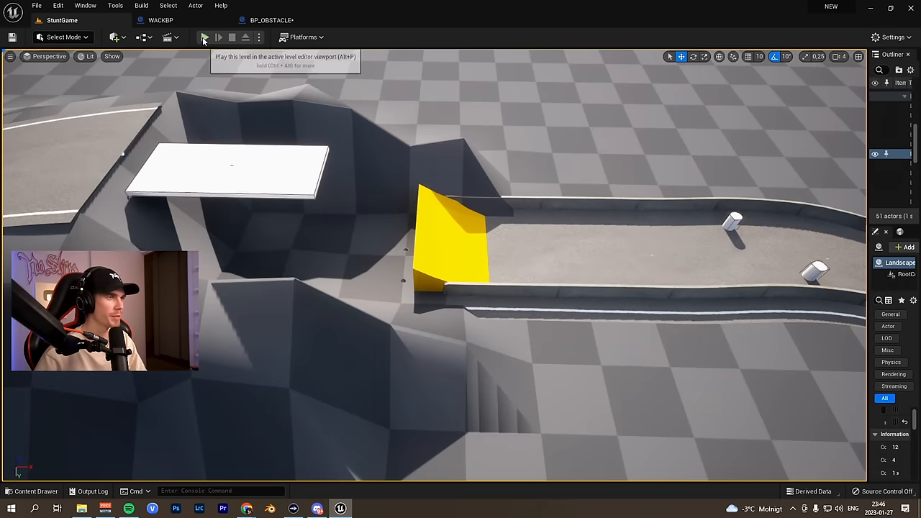
Play the level to test the yellow jump ramp at the track's end
click(205, 37)
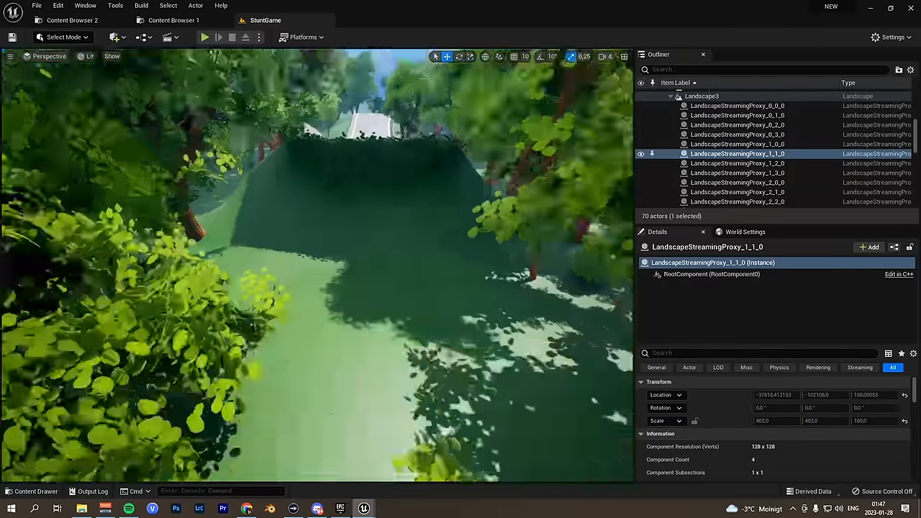
Test-drive the forest-lined track, then stop the session
click(204, 36)
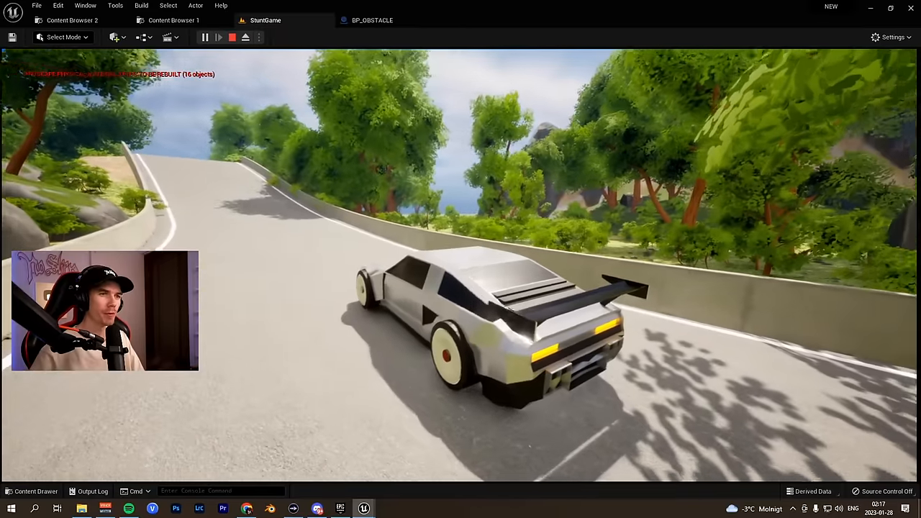
click(232, 37)
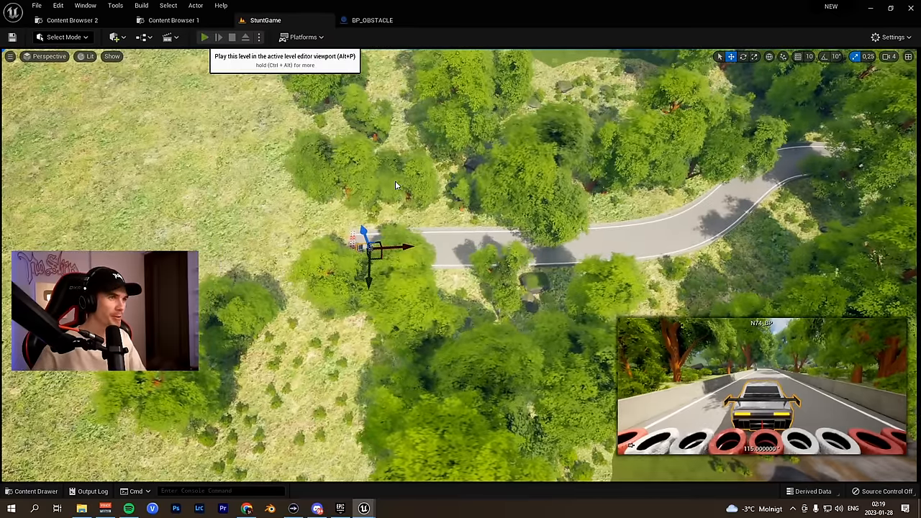
Test-drive from the car's new road-start position, stop, and play again
click(205, 37)
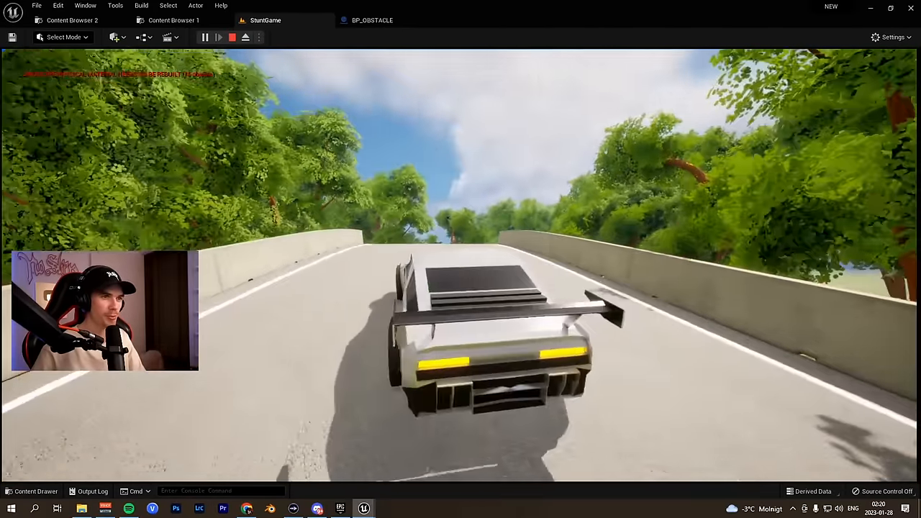
click(231, 38)
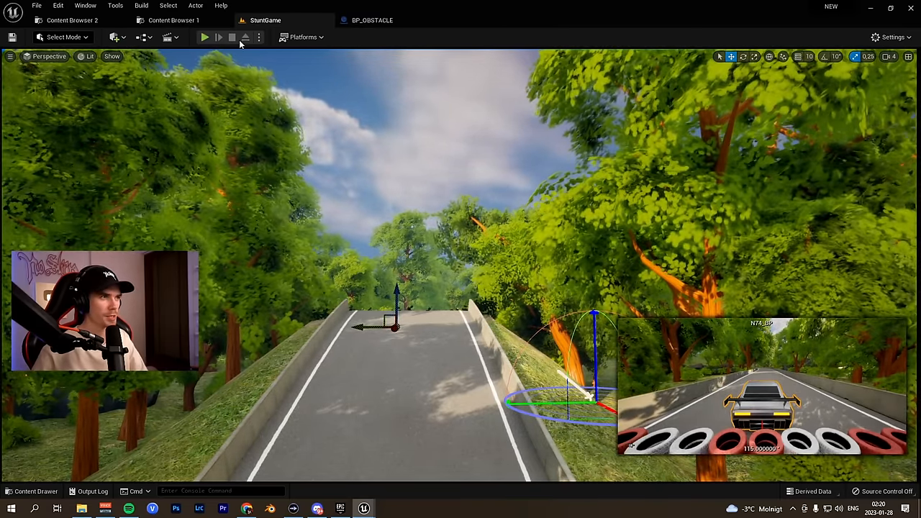
click(204, 37)
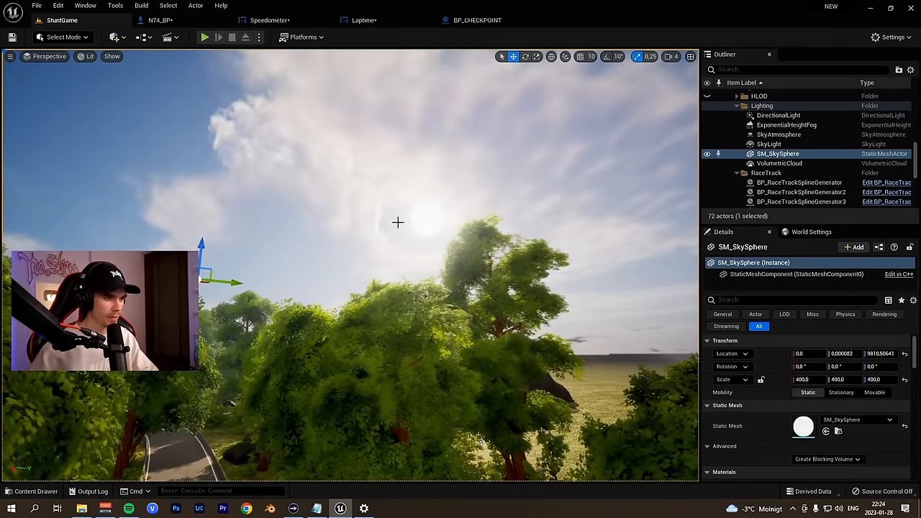
Switch to the Speedometer widget blueprint's tab
click(270, 19)
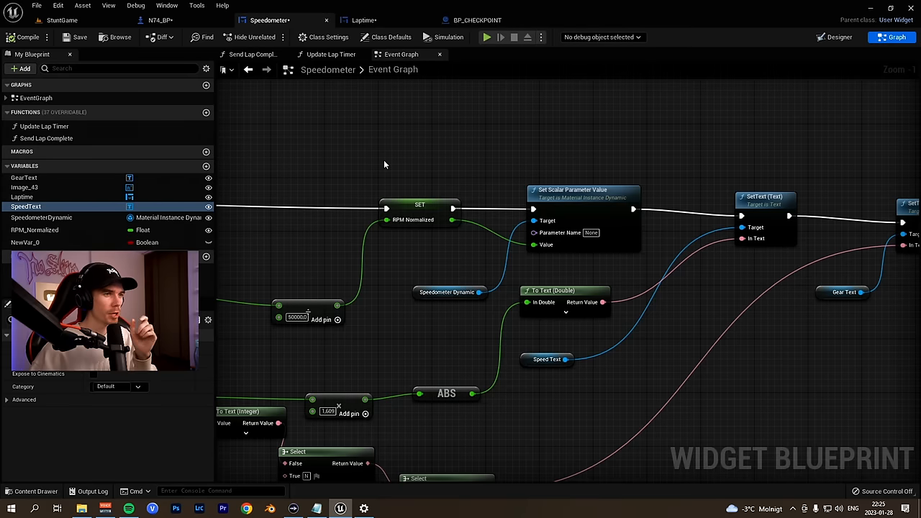
Browse the Laptime event graph, Update Laptime function, and N74_BP blueprint graphs
scroll(down, 3)
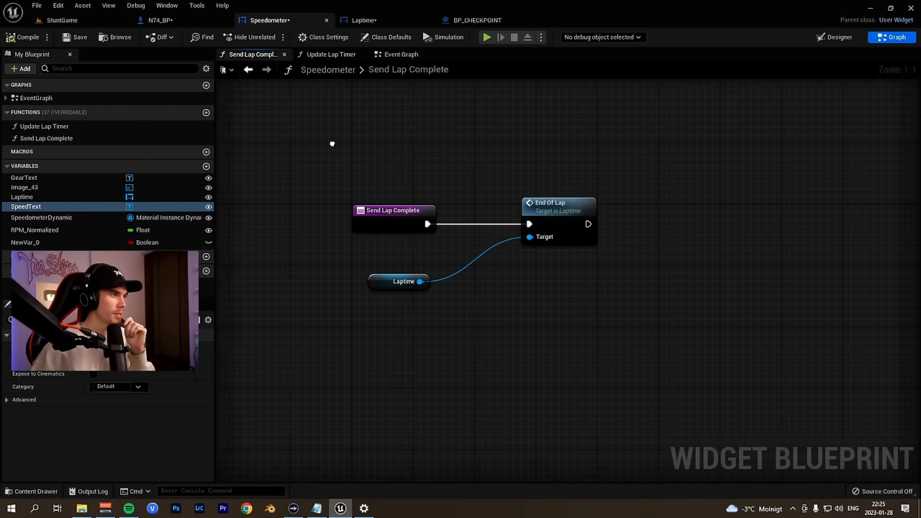
click(363, 20)
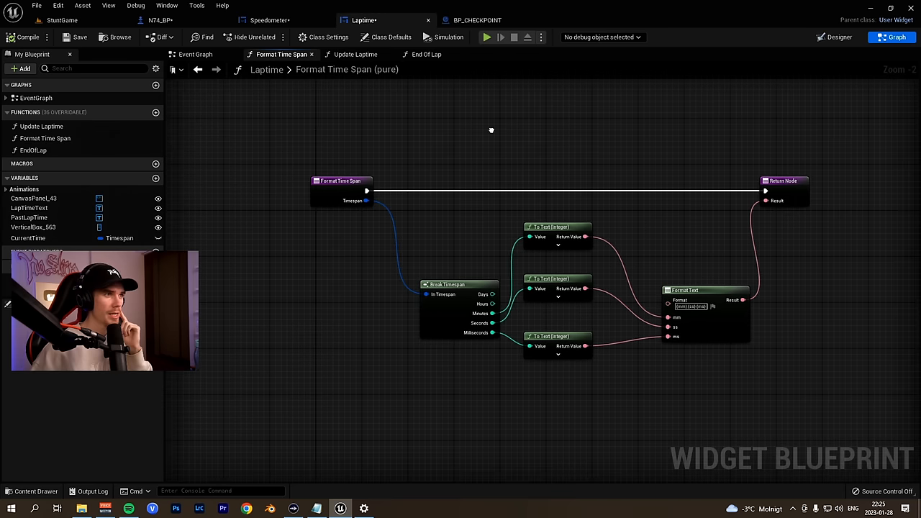
click(195, 54)
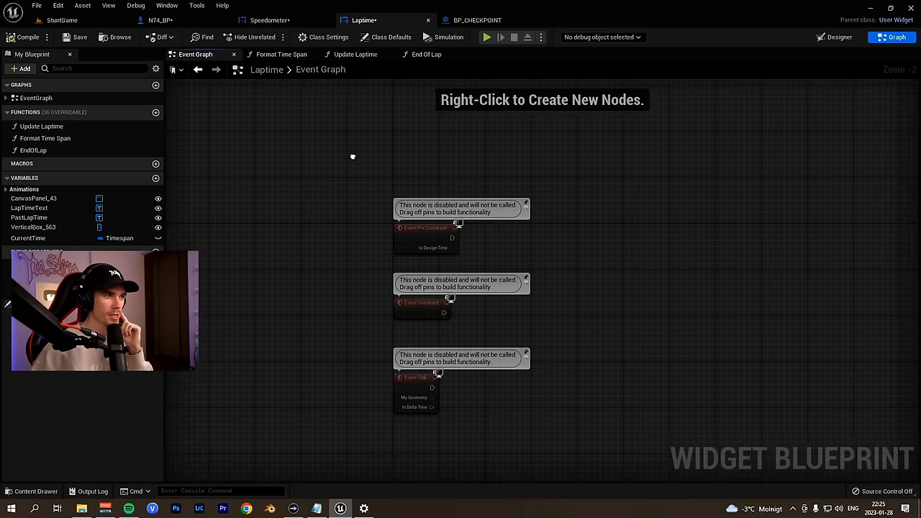
click(354, 54)
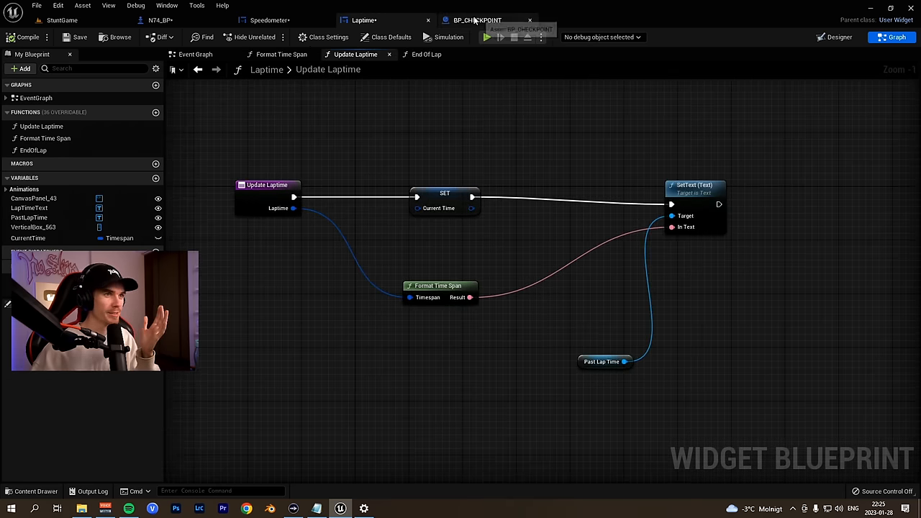
click(159, 19)
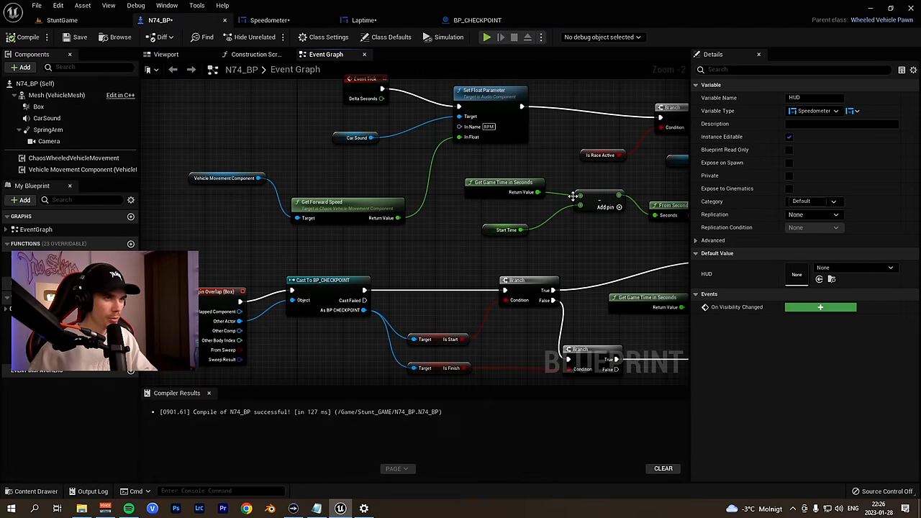
scroll(down, 3)
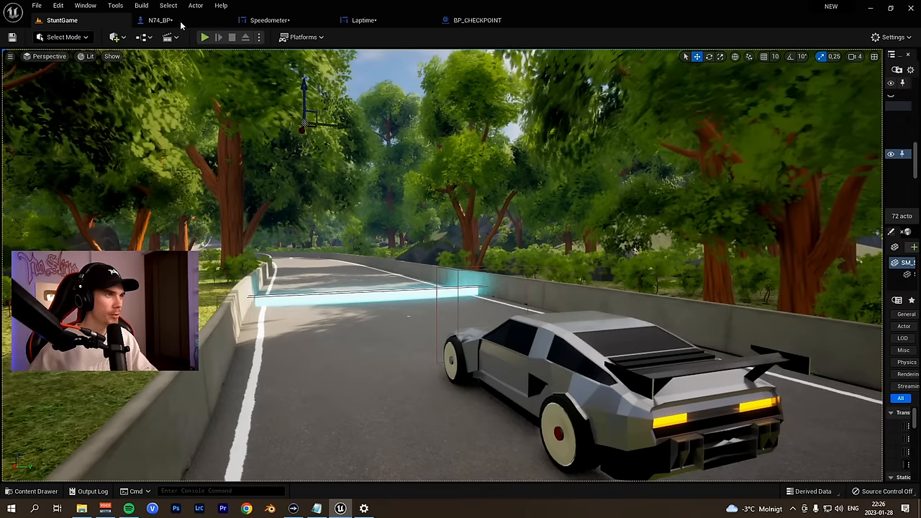
click(205, 37)
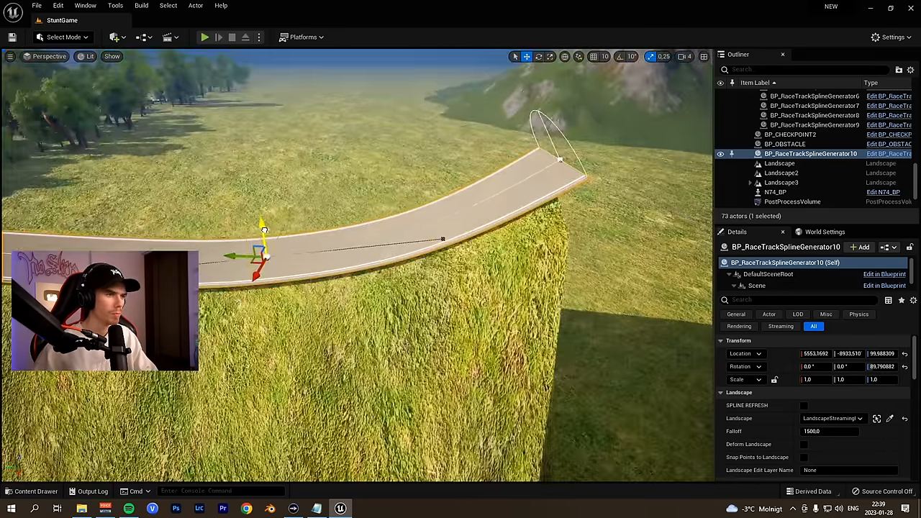
Start and stop a Play preview of the level from the toolbar to check the new road section
click(204, 36)
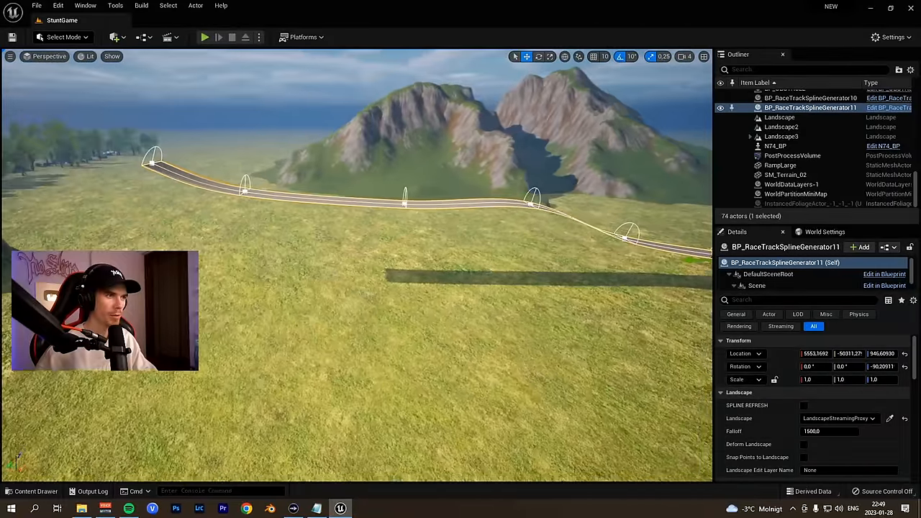
click(204, 37)
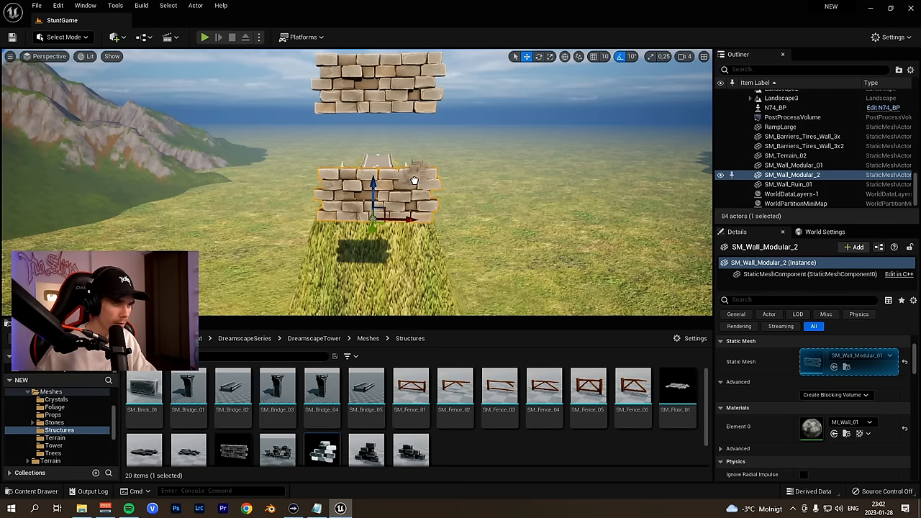
Launch a Play preview from the toolbar to view the placed brick wall pieces
click(205, 37)
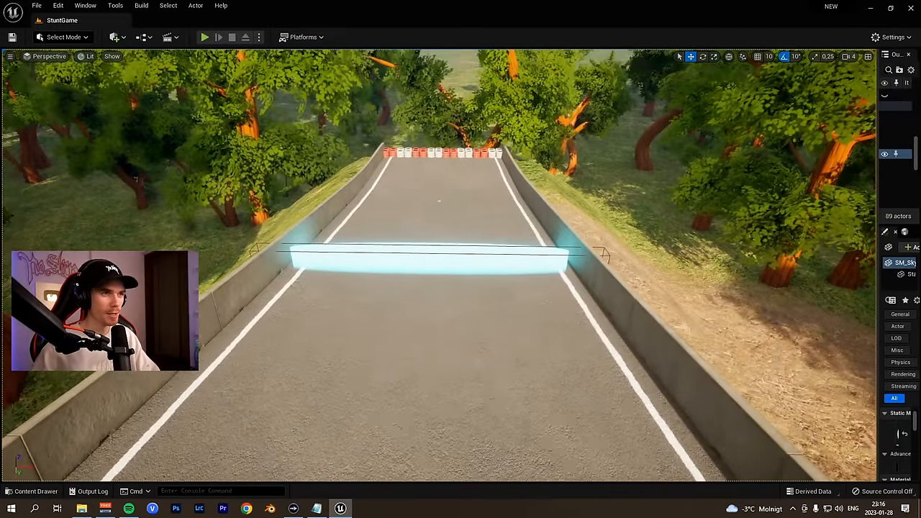
Play the level and drive the car forward with W while the lap timer and speedometer show
click(204, 37)
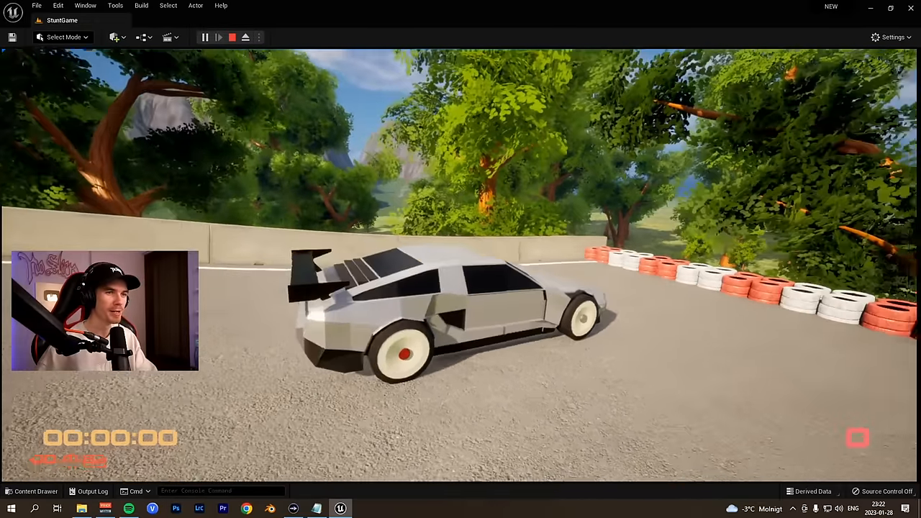
click(218, 37)
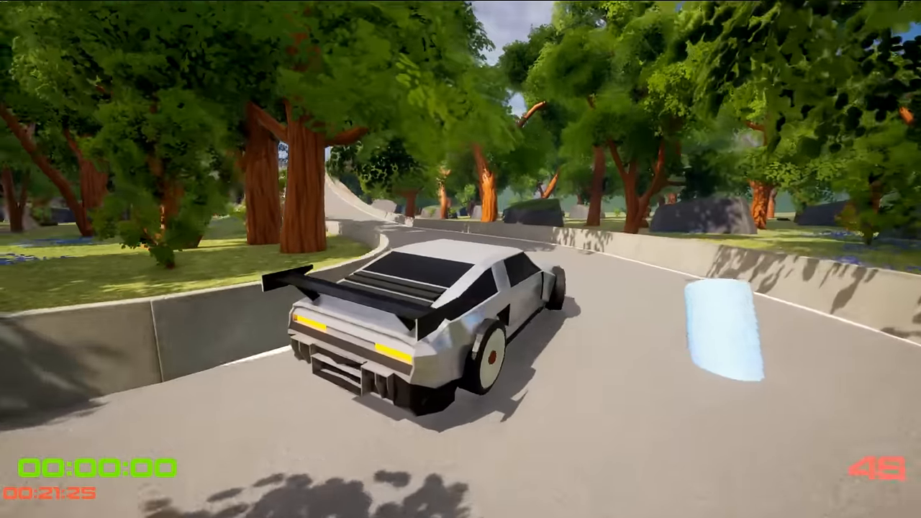
key(w)
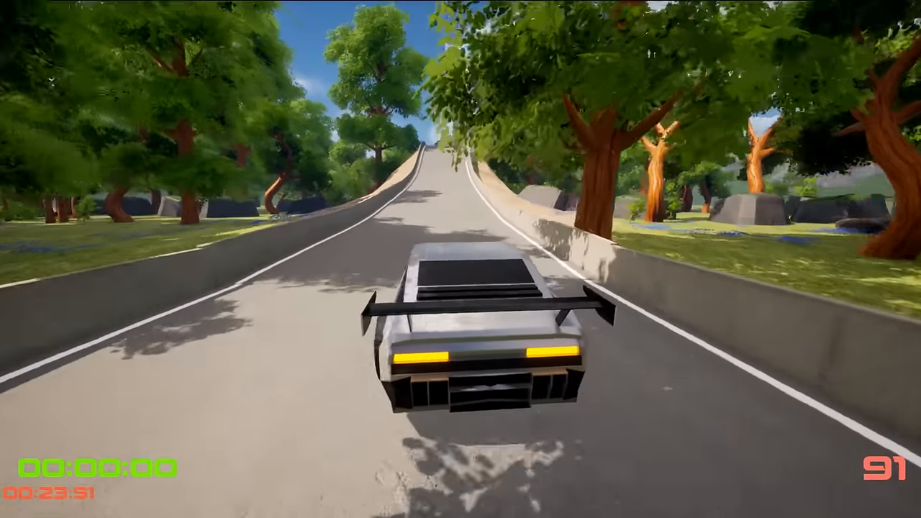